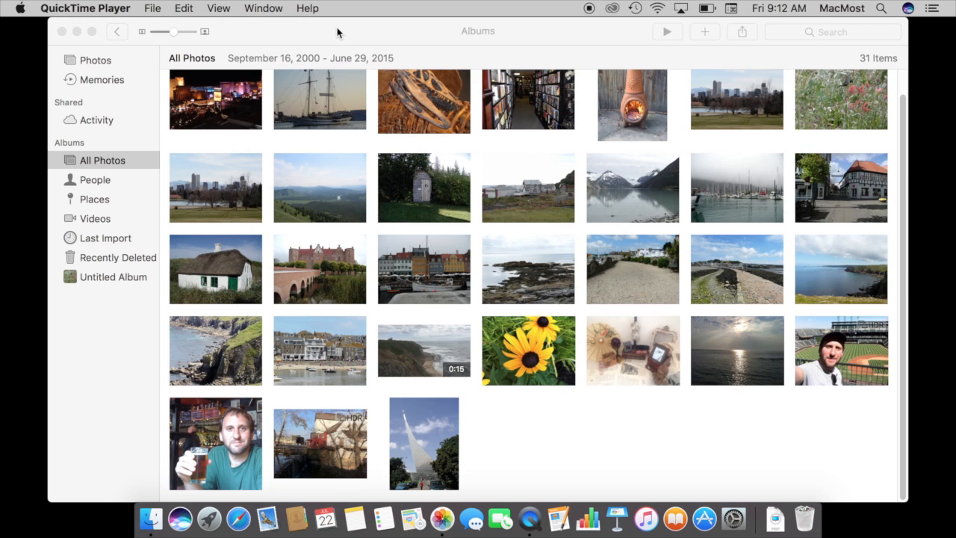
pyautogui.moveTo(560, 187)
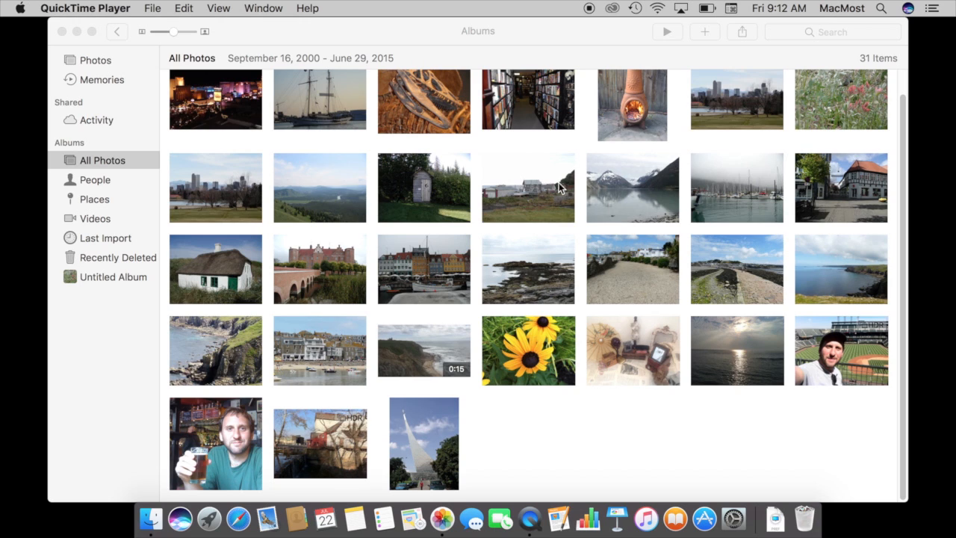
pyautogui.moveTo(584, 264)
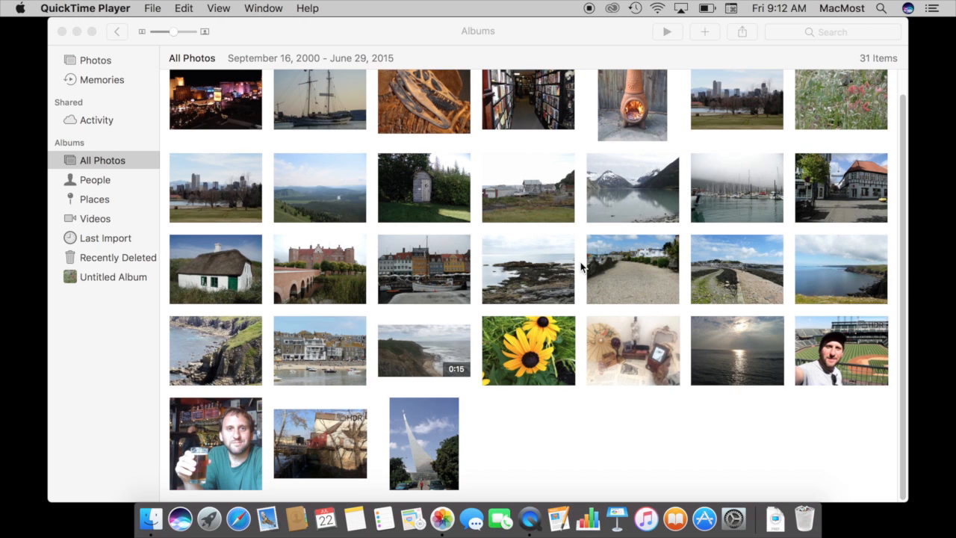
pyautogui.moveTo(690, 140)
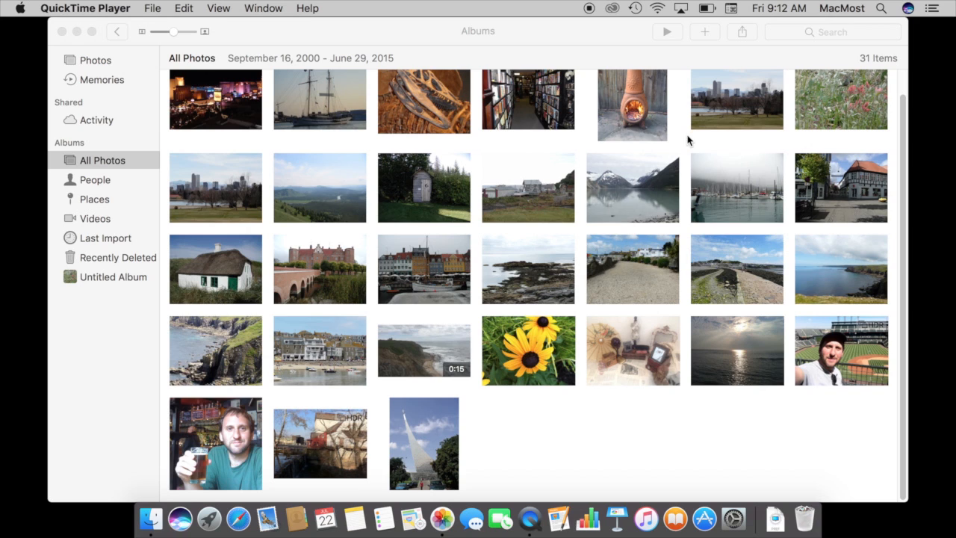
# Step: Activate the Photos window showing All Photos and focus the Search field
pyautogui.click(832, 32)
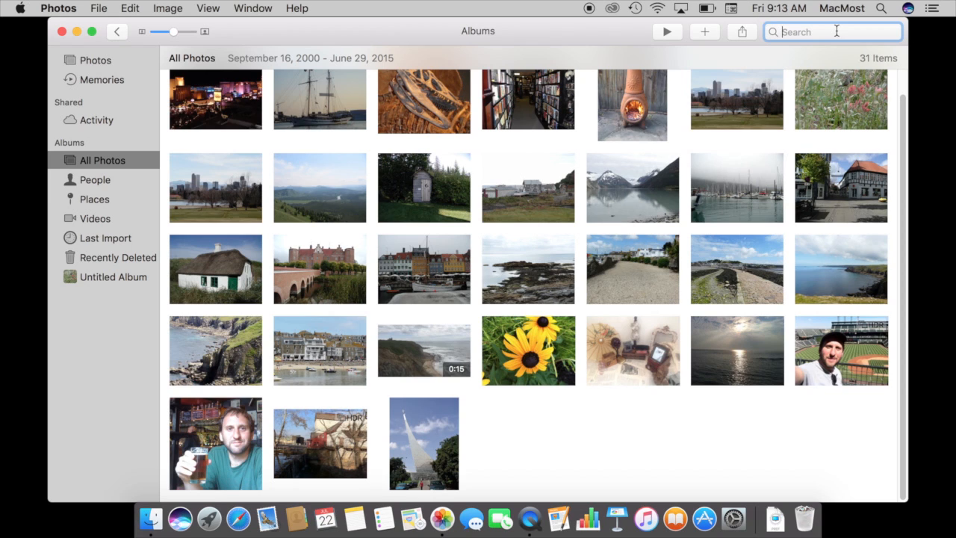
# Step: Search 'boat', pick the Boat category for four matches, then clear the search term
pyautogui.write('boat')
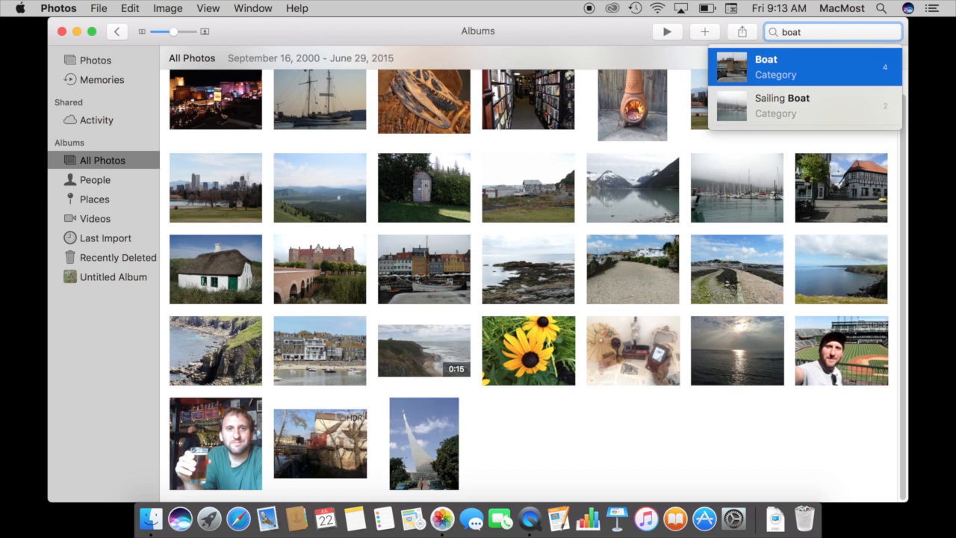
pyautogui.moveTo(799, 66)
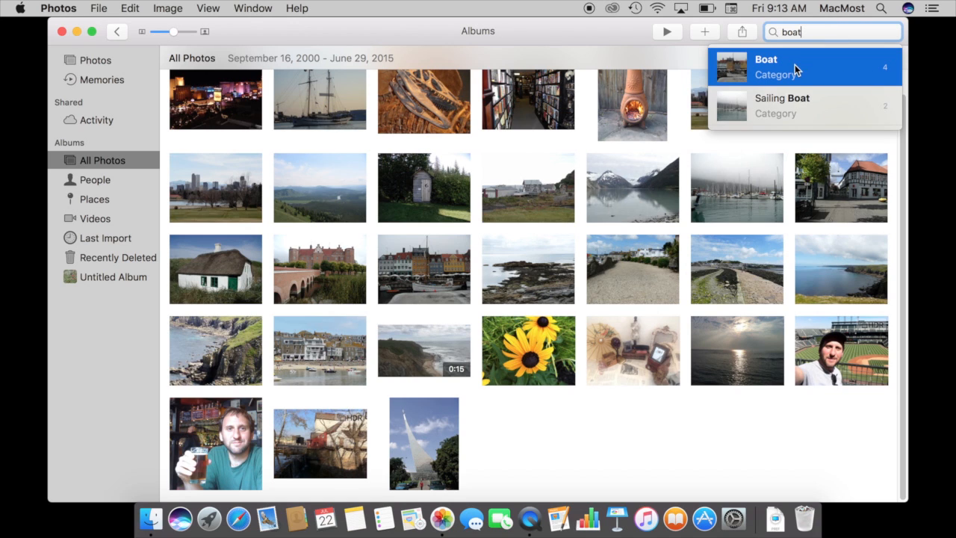
pyautogui.moveTo(762, 75)
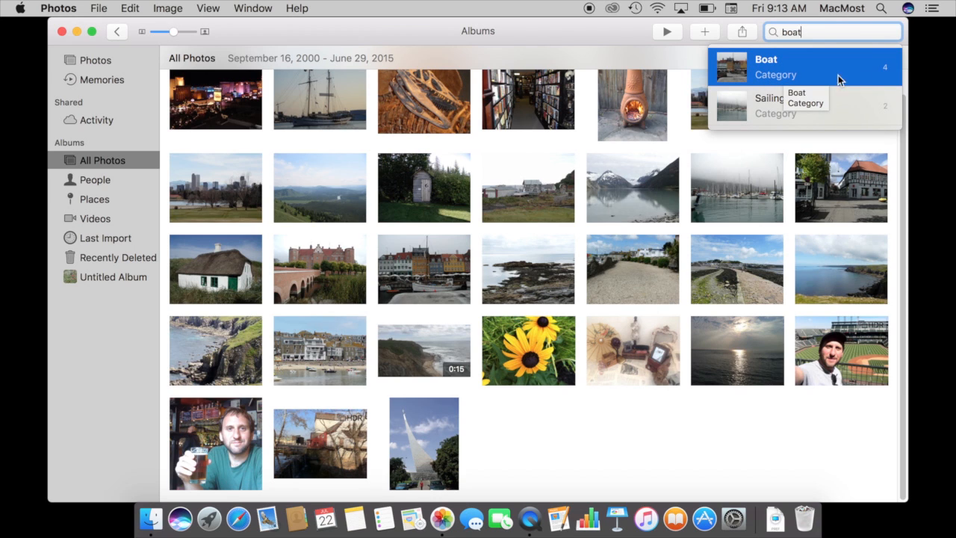
pyautogui.moveTo(859, 67)
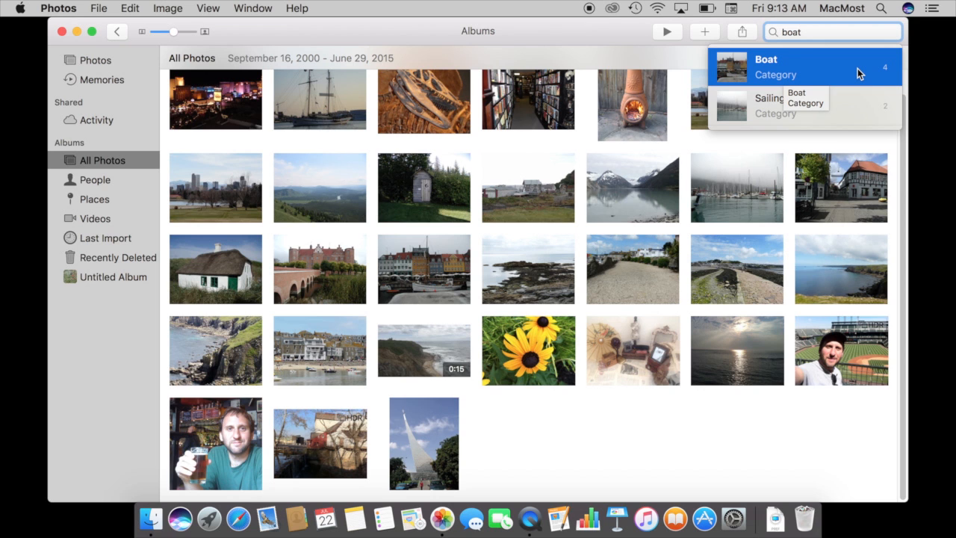
pyautogui.click(787, 66)
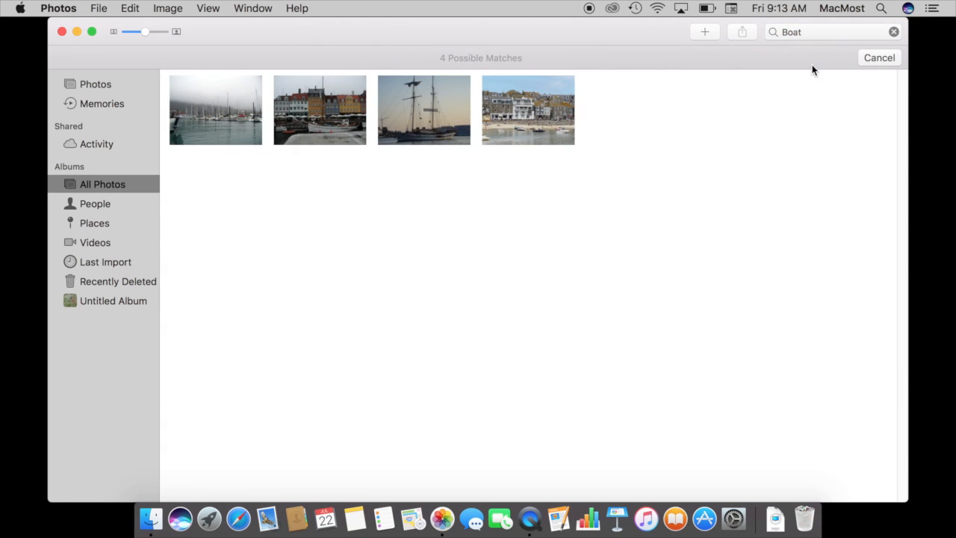
pyautogui.moveTo(522, 126)
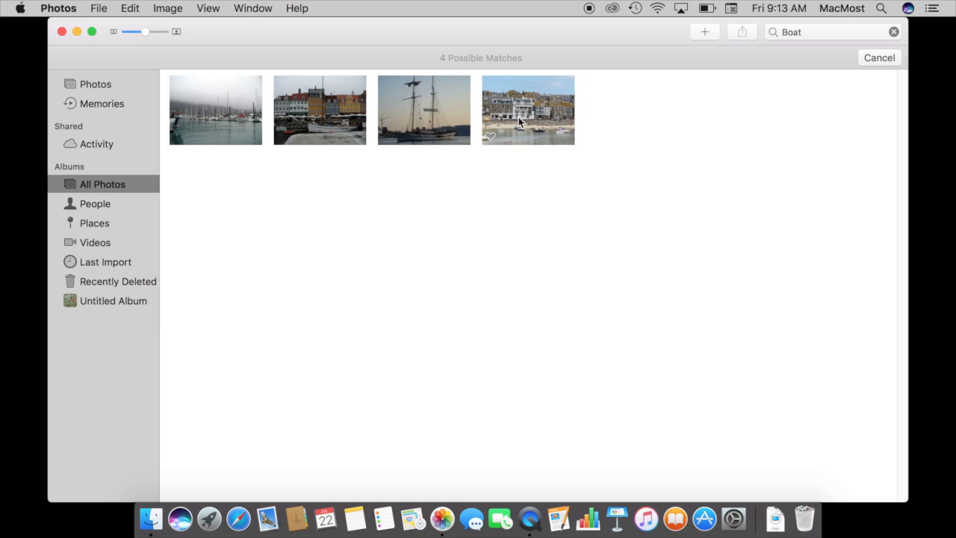
pyautogui.moveTo(519, 125)
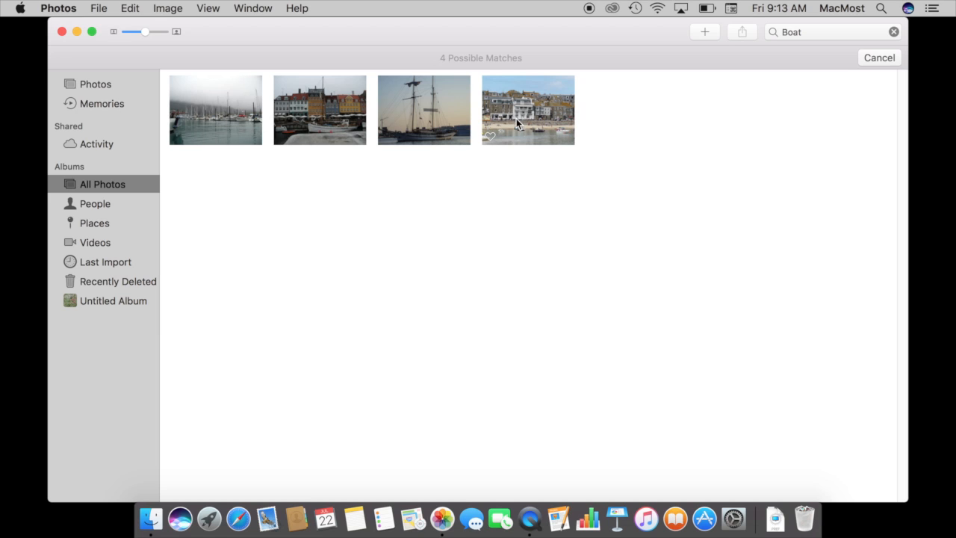
pyautogui.moveTo(551, 128)
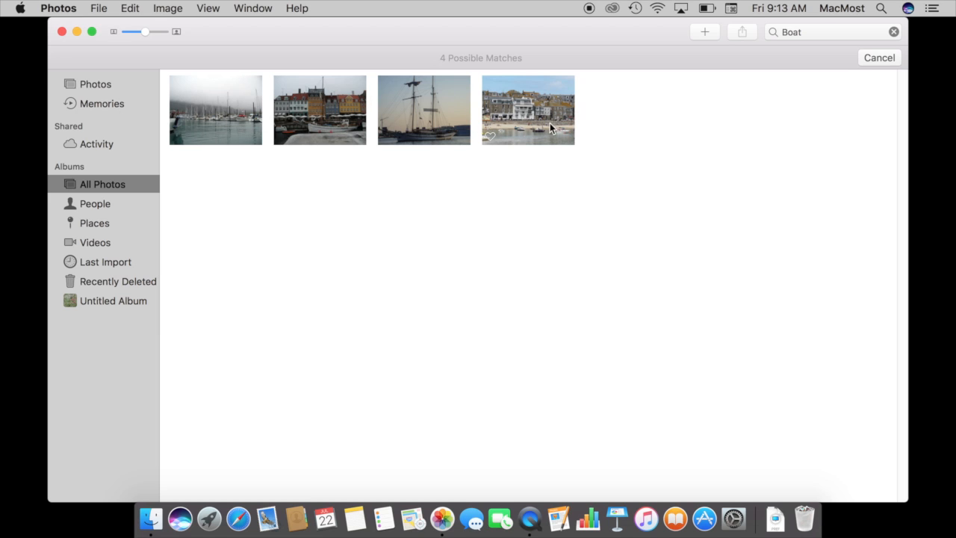
pyautogui.moveTo(294, 130)
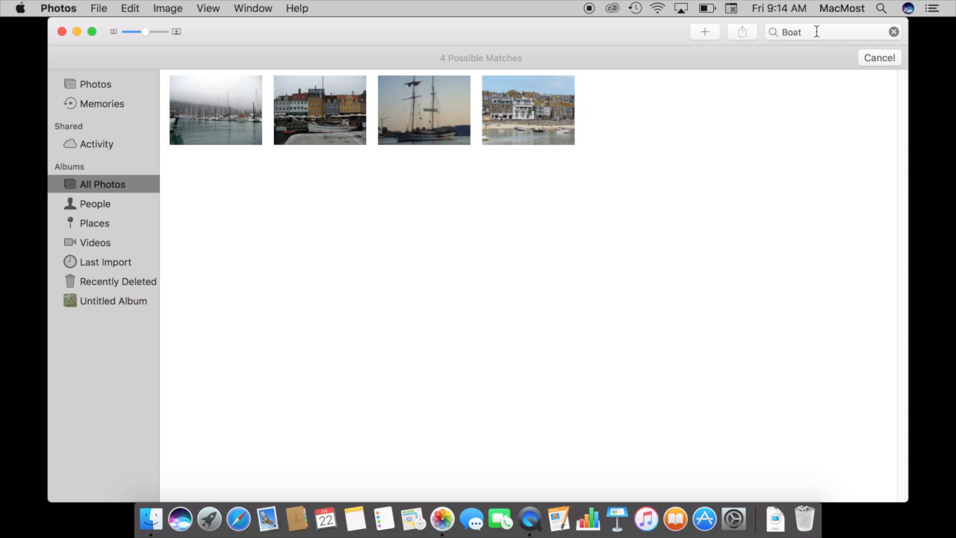
pyautogui.click(893, 32)
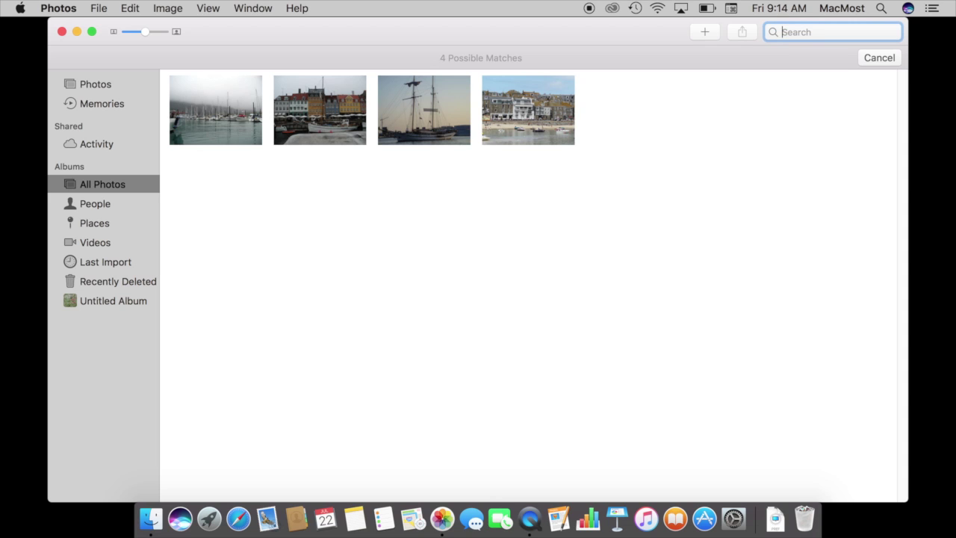
pyautogui.moveTo(884, 61)
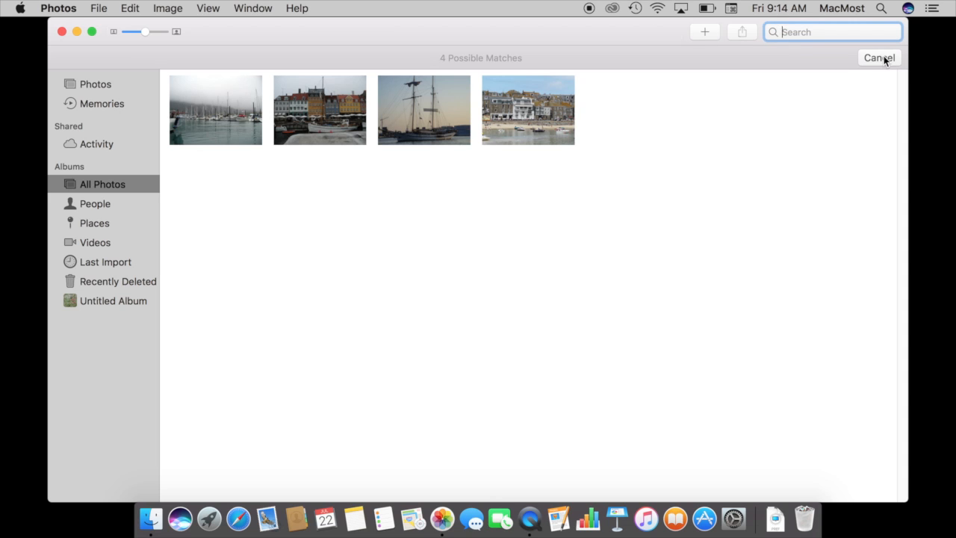
# Step: Cancel the boat results, then try searches for flower, water and night
pyautogui.click(880, 57)
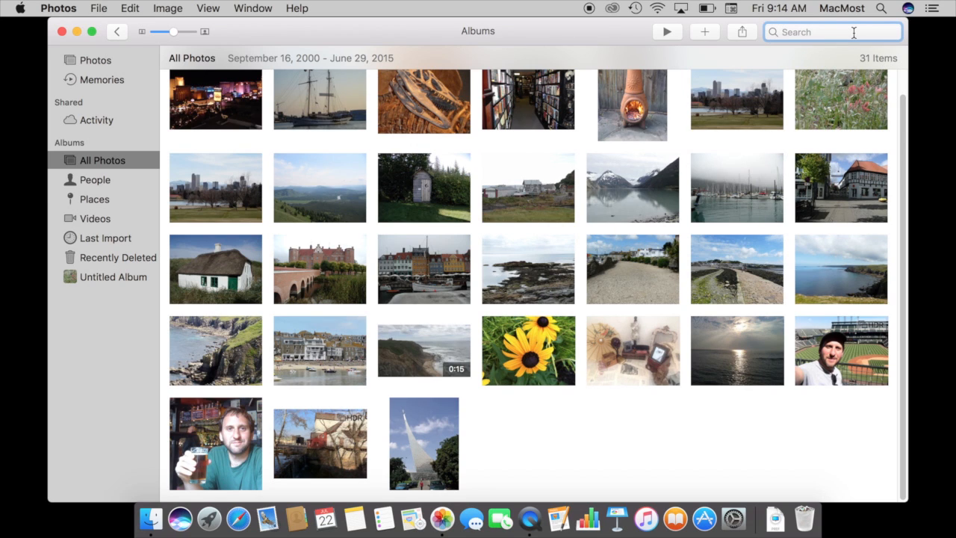
pyautogui.write('flower')
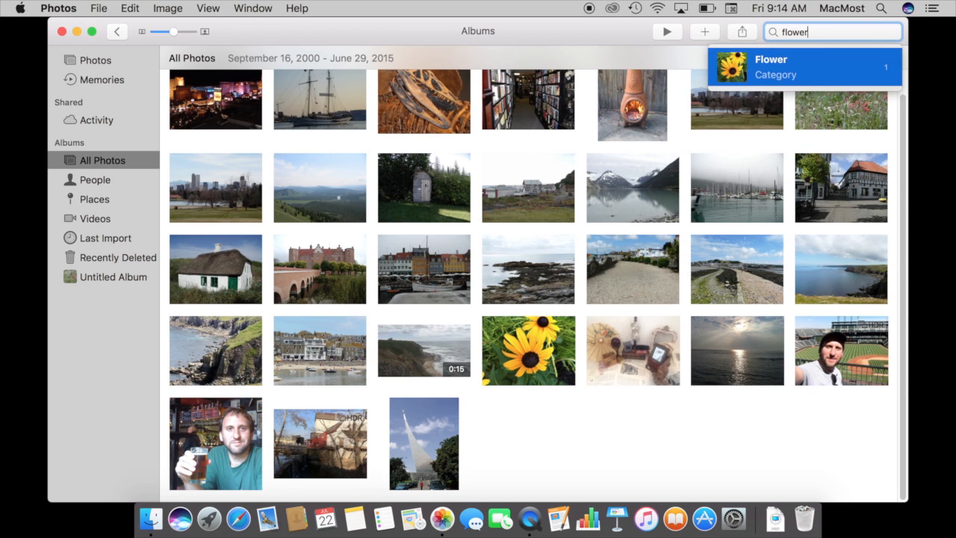
pyautogui.moveTo(719, 78)
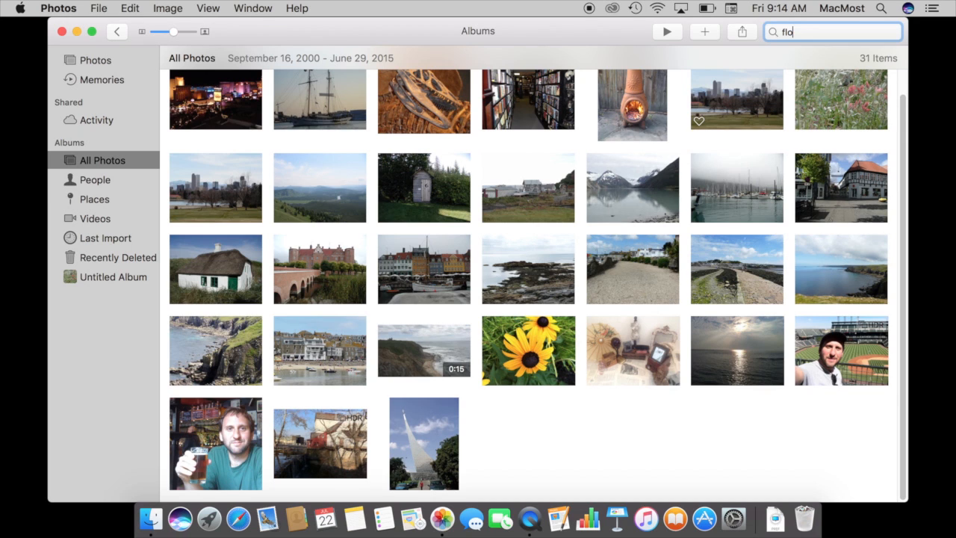
pyautogui.write('water')
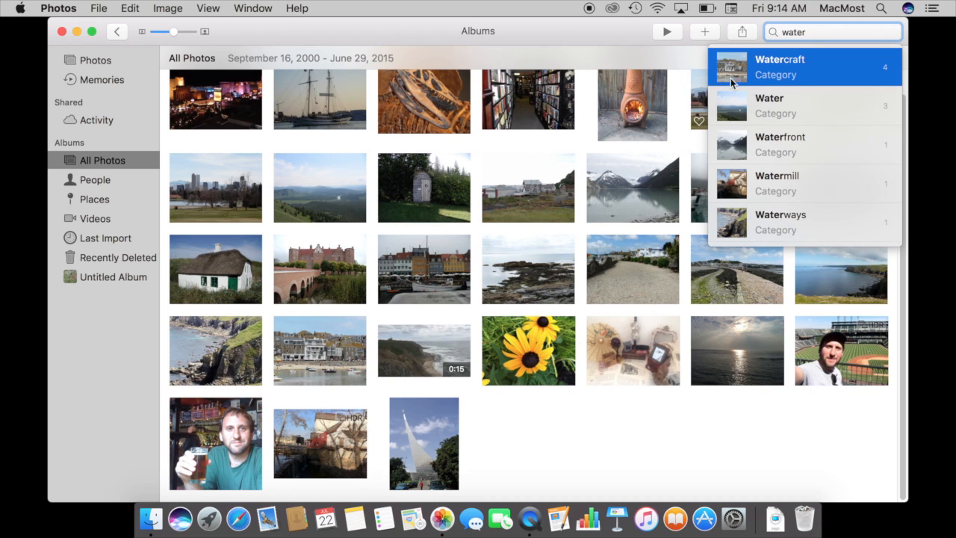
pyautogui.moveTo(732, 83)
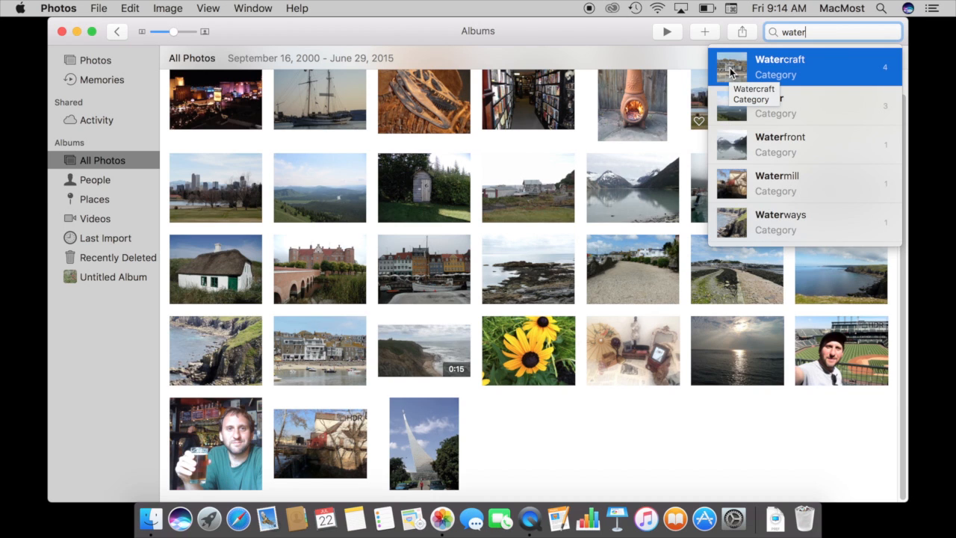
pyautogui.moveTo(736, 140)
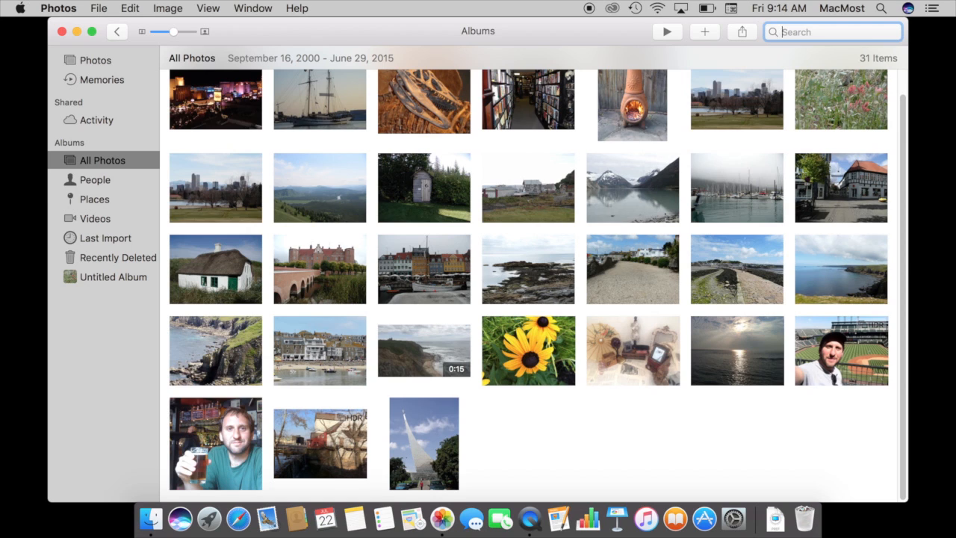
pyautogui.write('night')
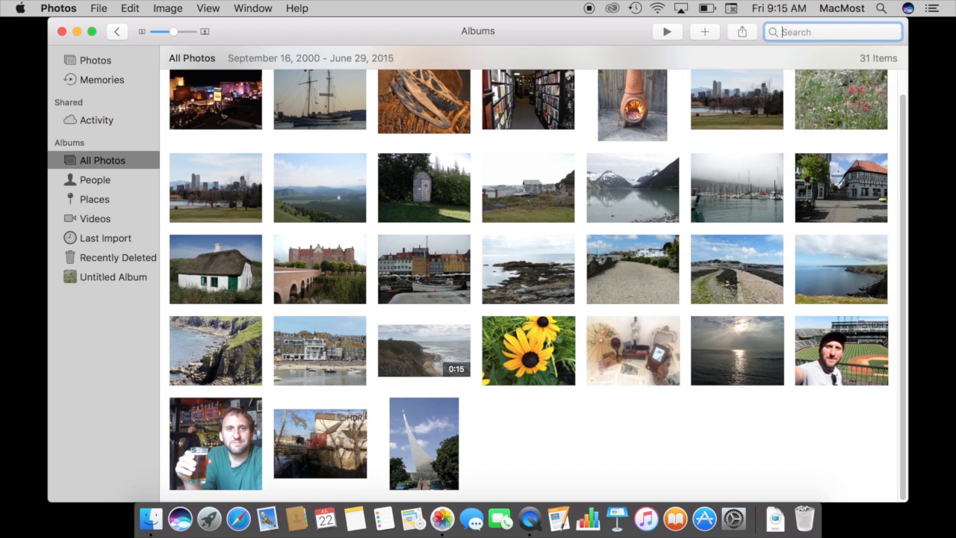
pyautogui.write('beer')
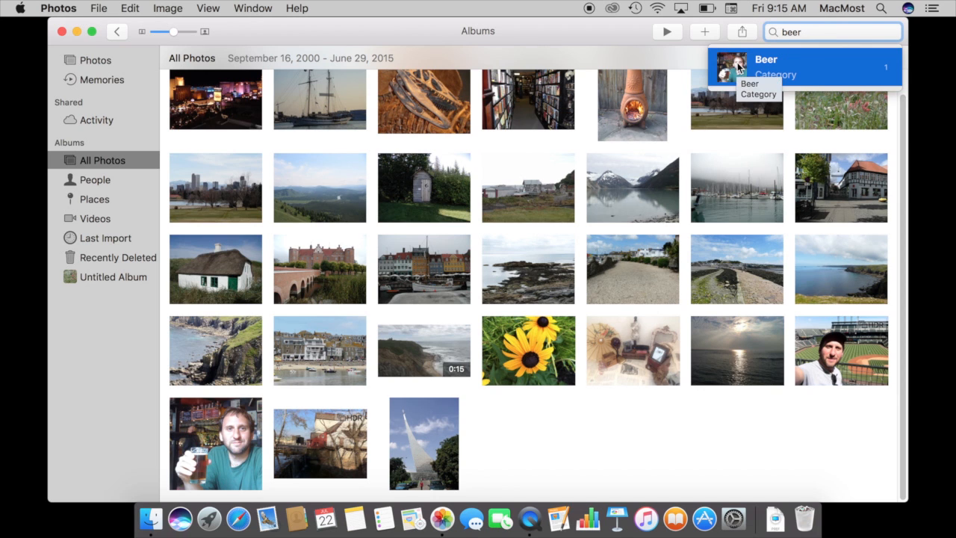
pyautogui.click(790, 66)
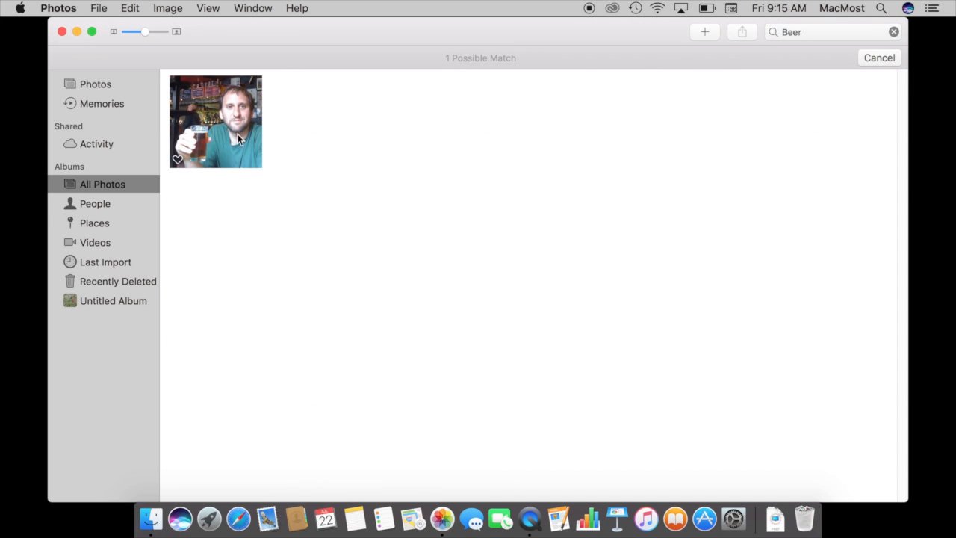
pyautogui.click(825, 31)
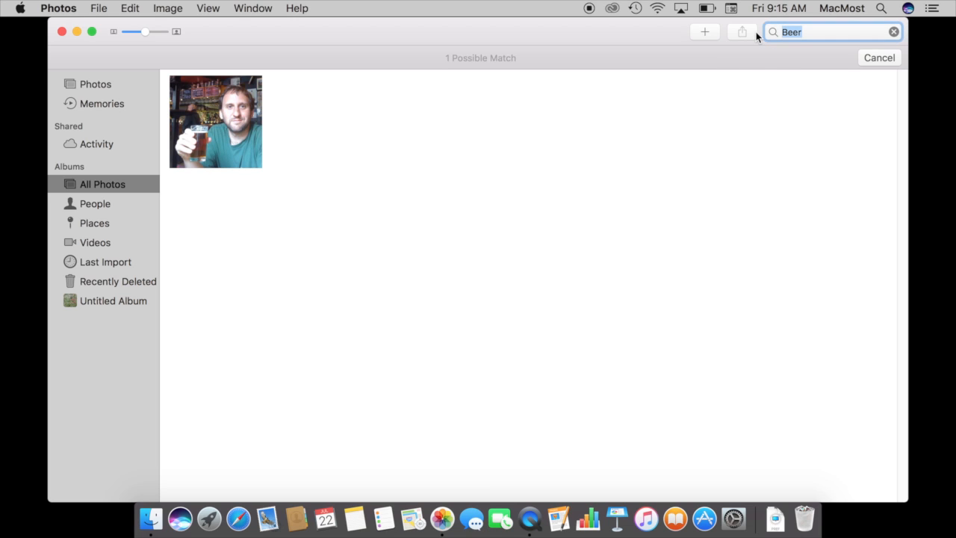
pyautogui.moveTo(739, 31)
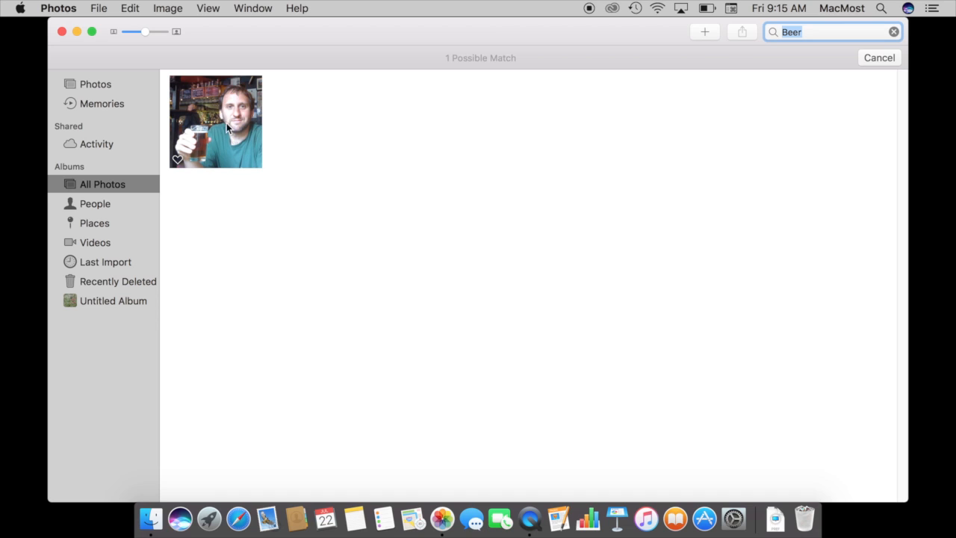
pyautogui.moveTo(241, 120)
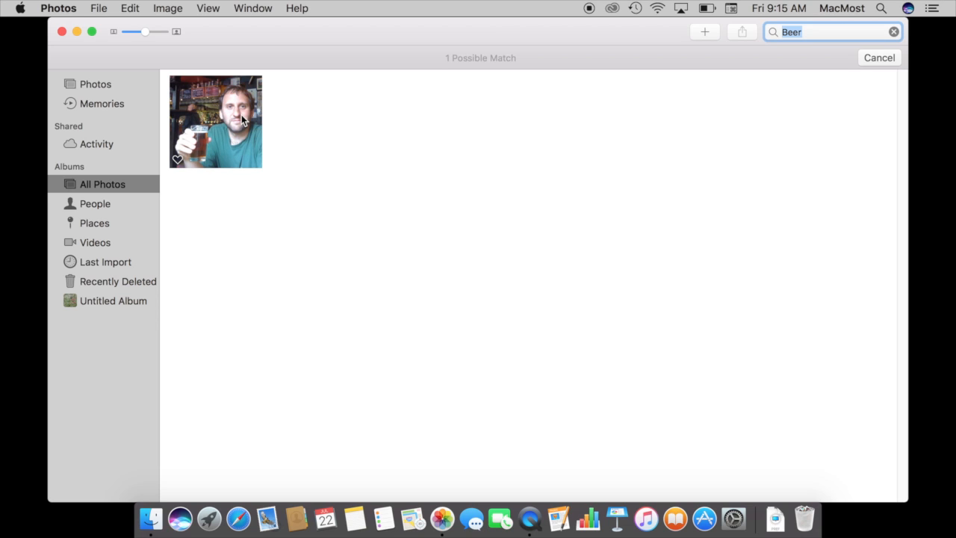
pyautogui.moveTo(215, 139)
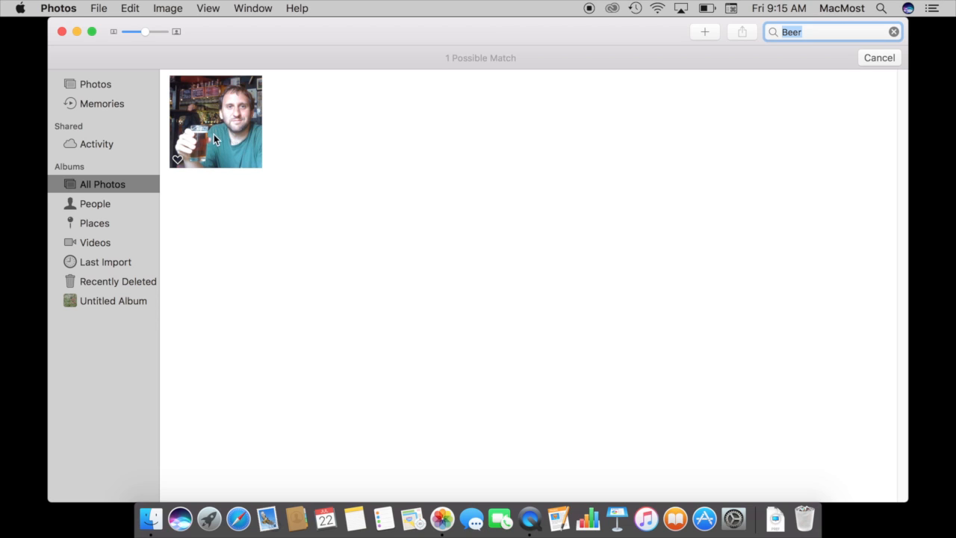
pyautogui.moveTo(200, 112)
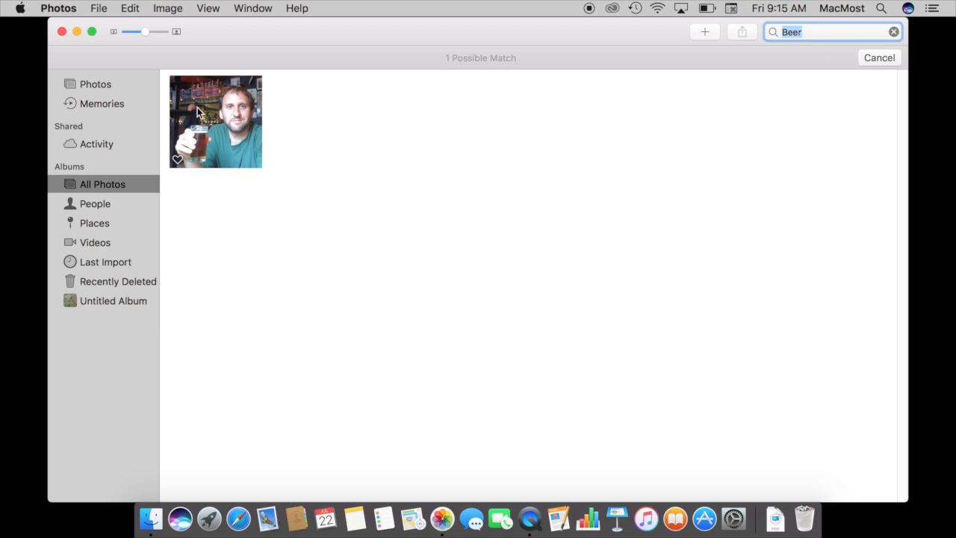
pyautogui.moveTo(207, 140)
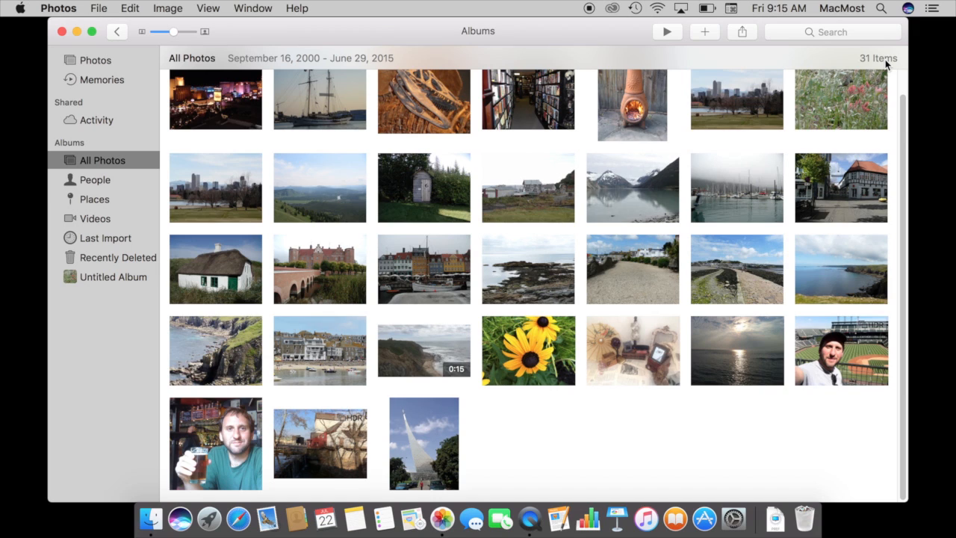
pyautogui.moveTo(376, 36)
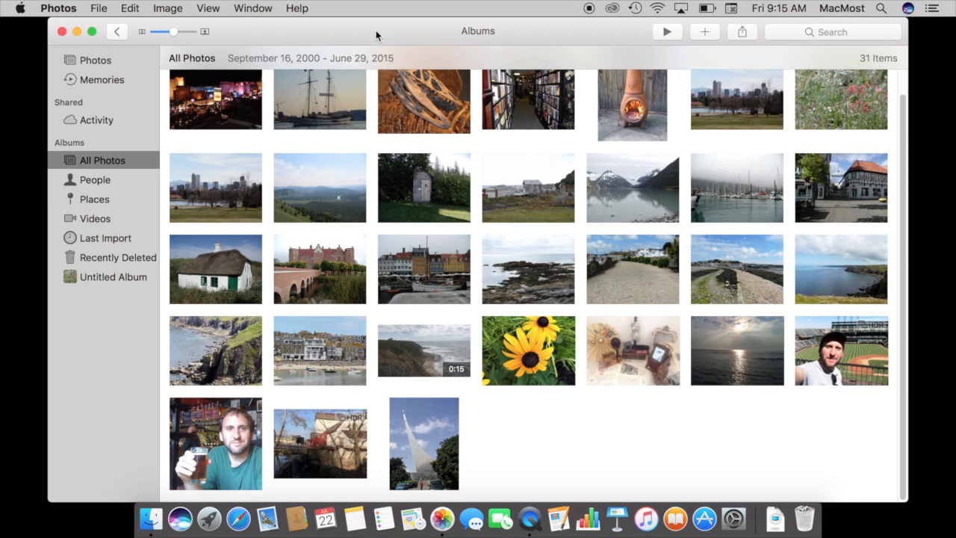